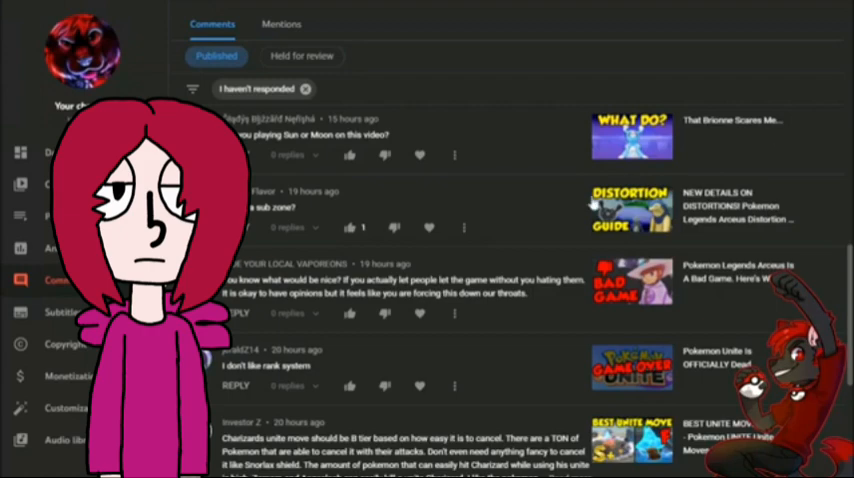
# - Scroll down through the Published comments list in YouTube Studio
pyautogui.scroll(-3)
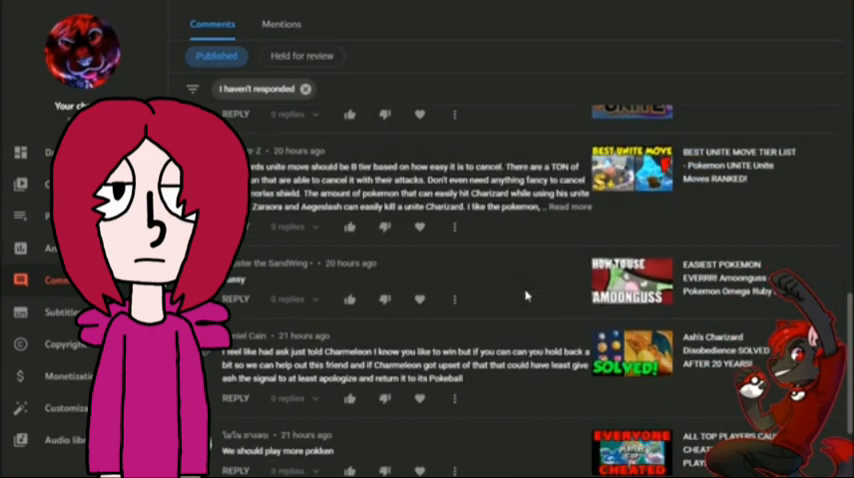
pyautogui.scroll(-3)
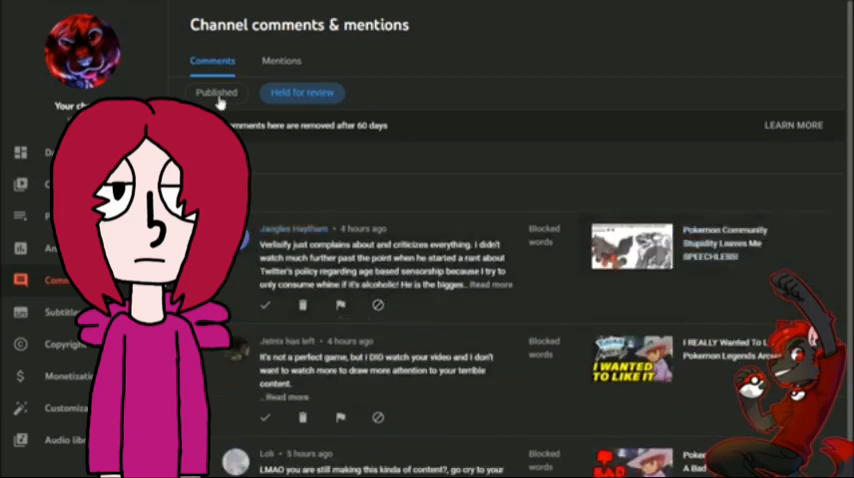
pyautogui.click(216, 92)
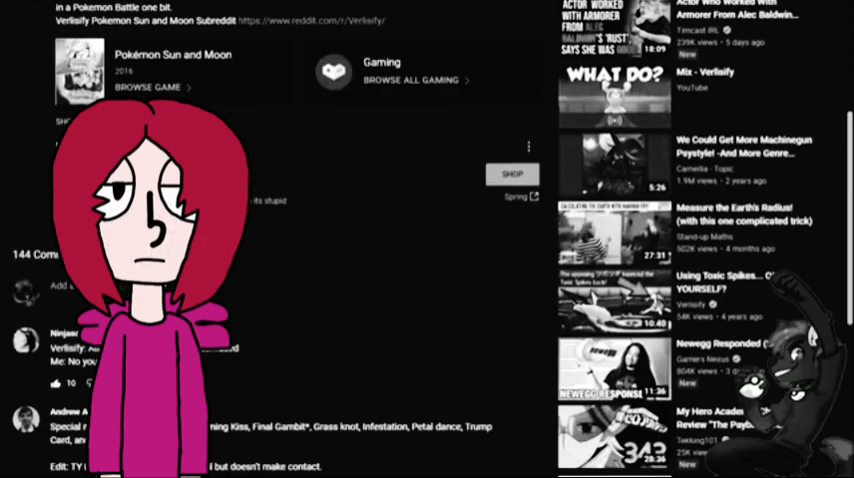
# - Scroll further down the video's comments before visiting a commenter's channel
pyautogui.scroll(-3)
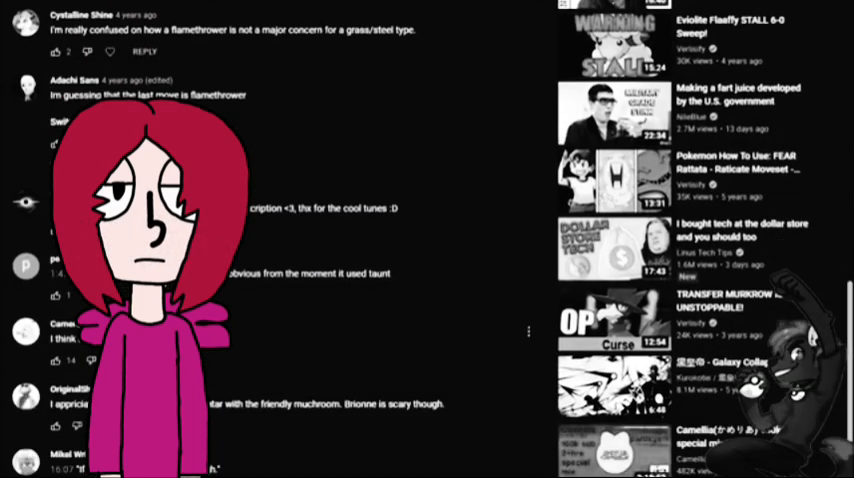
pyautogui.scroll(-3)
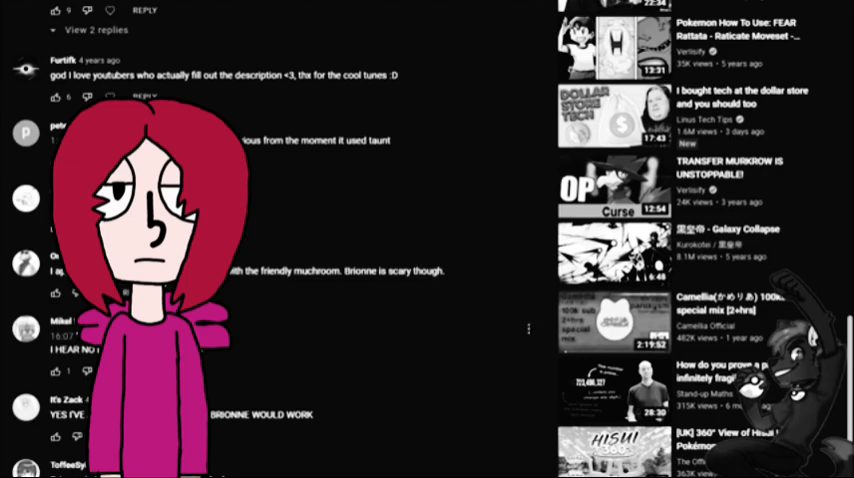
pyautogui.scroll(-3)
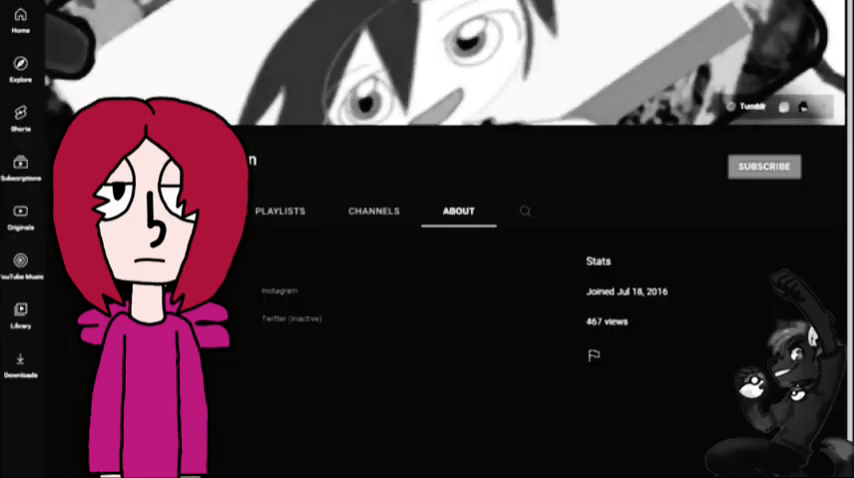
pyautogui.moveTo(594, 358)
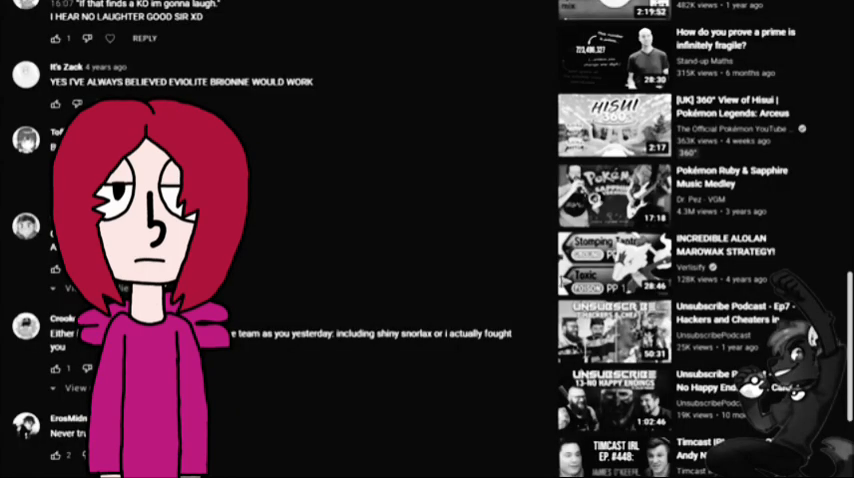
# - Scroll down the video's comments toward another commenter's channel
pyautogui.scroll(-3)
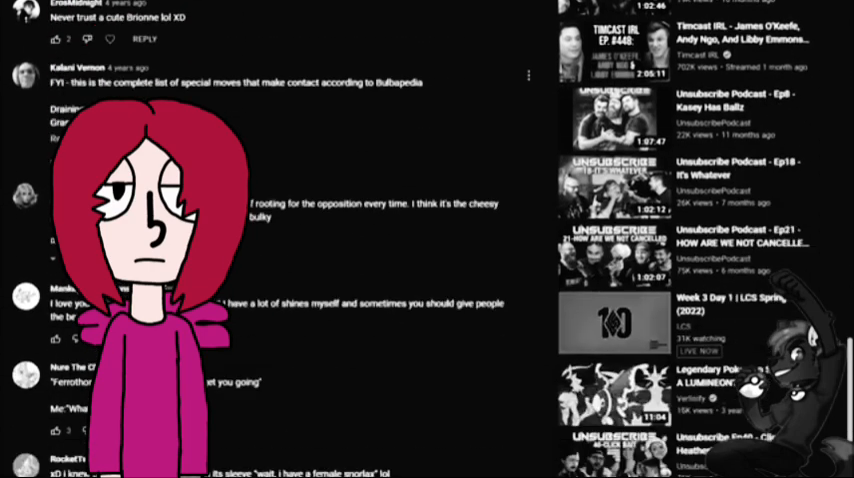
pyautogui.scroll(-3)
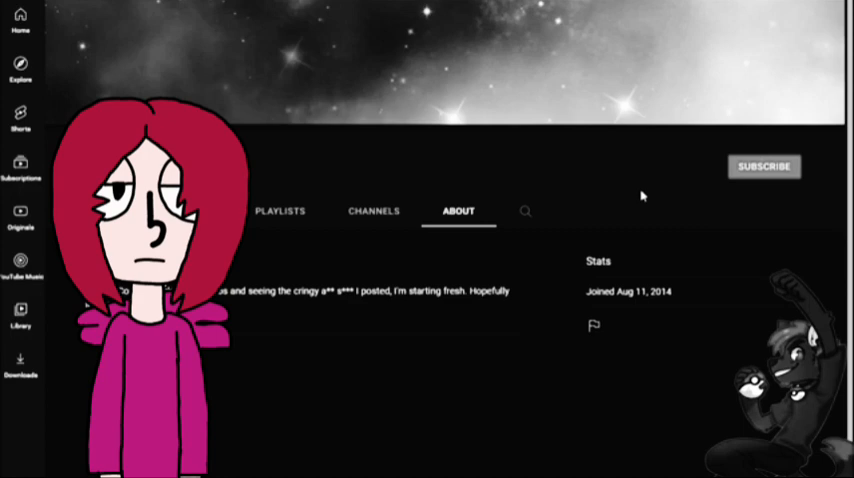
pyautogui.moveTo(242, 420)
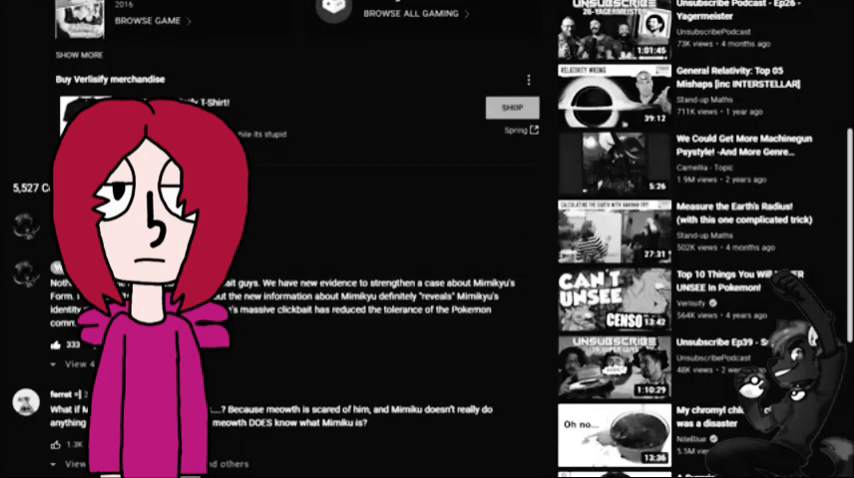
pyautogui.moveTo(306, 76)
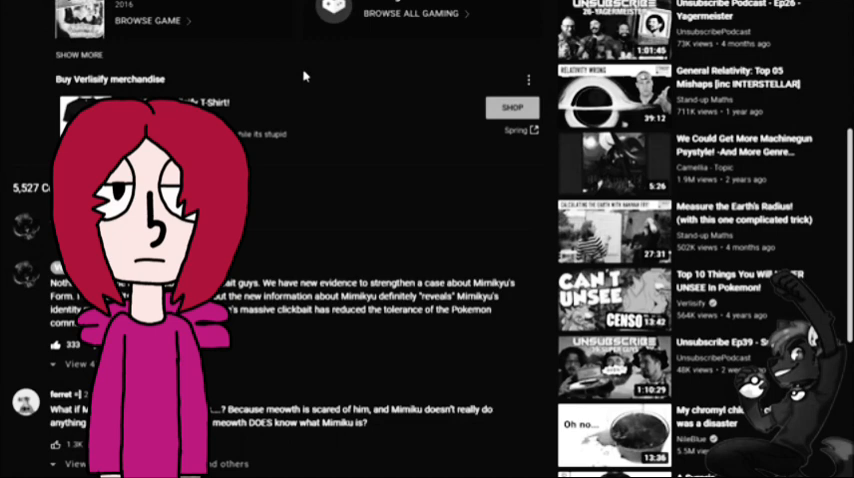
pyautogui.moveTo(308, 72)
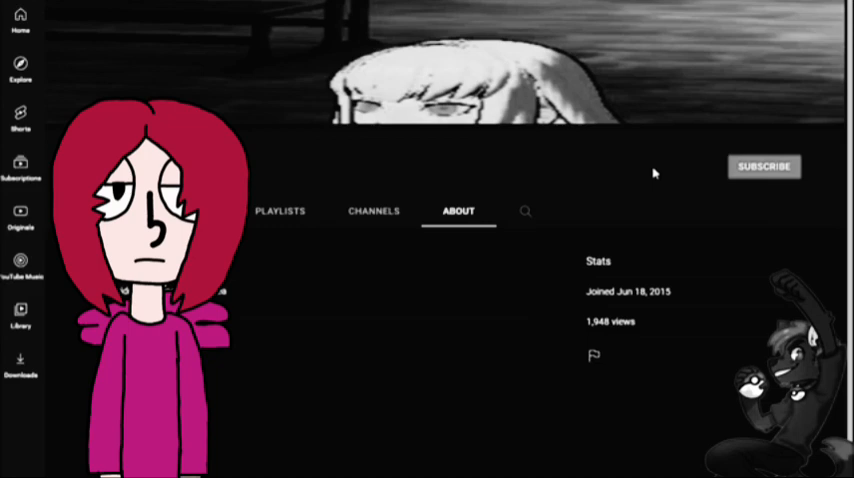
pyautogui.moveTo(652, 188)
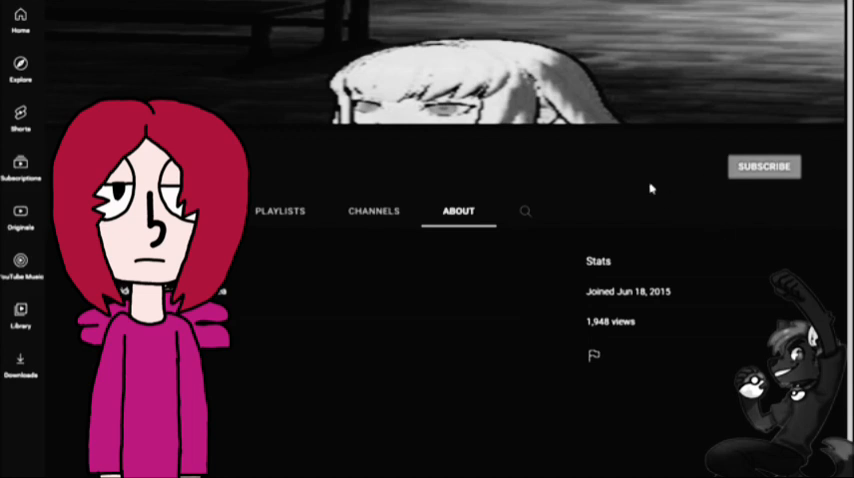
pyautogui.moveTo(608, 158)
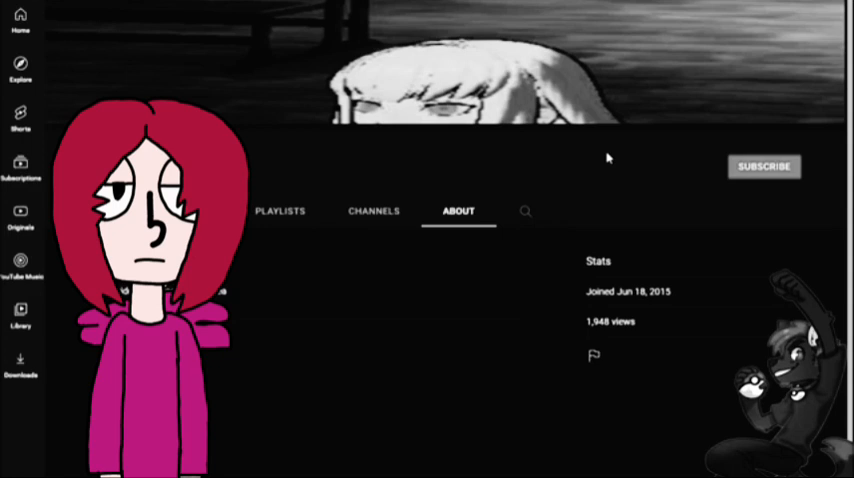
# - Show the channel's Channels tab listing featured channels like TWITCH and Volkin Games
pyautogui.click(372, 212)
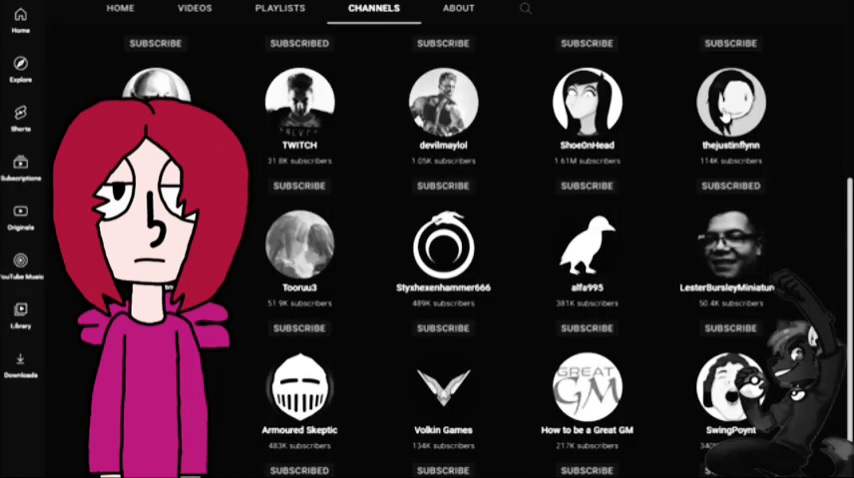